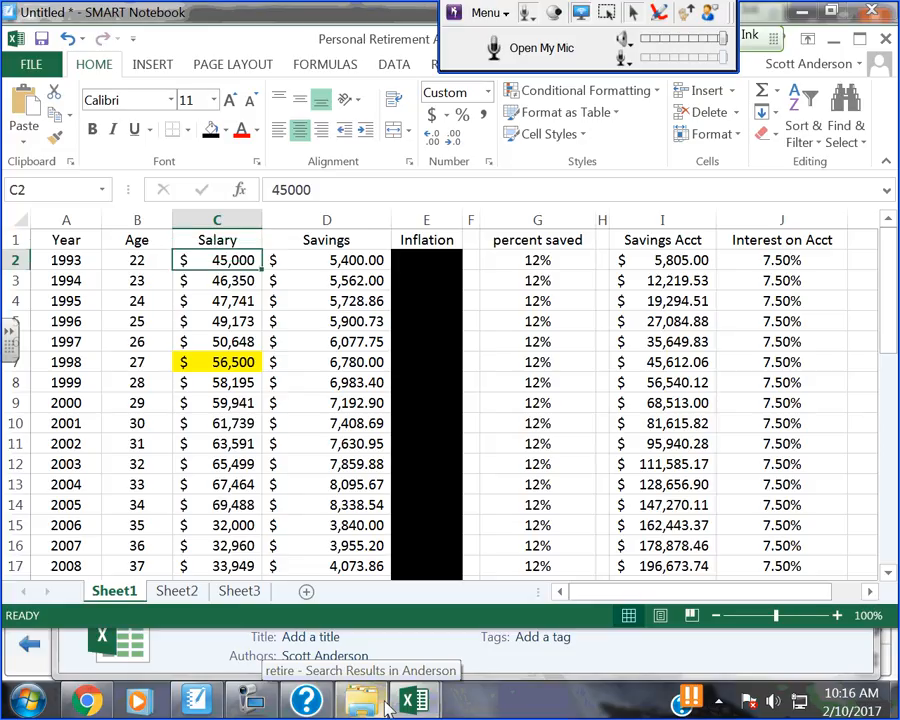
# - Review the salary, savings and percent-saved formulas in columns C, D and G
pyautogui.click(326, 260)
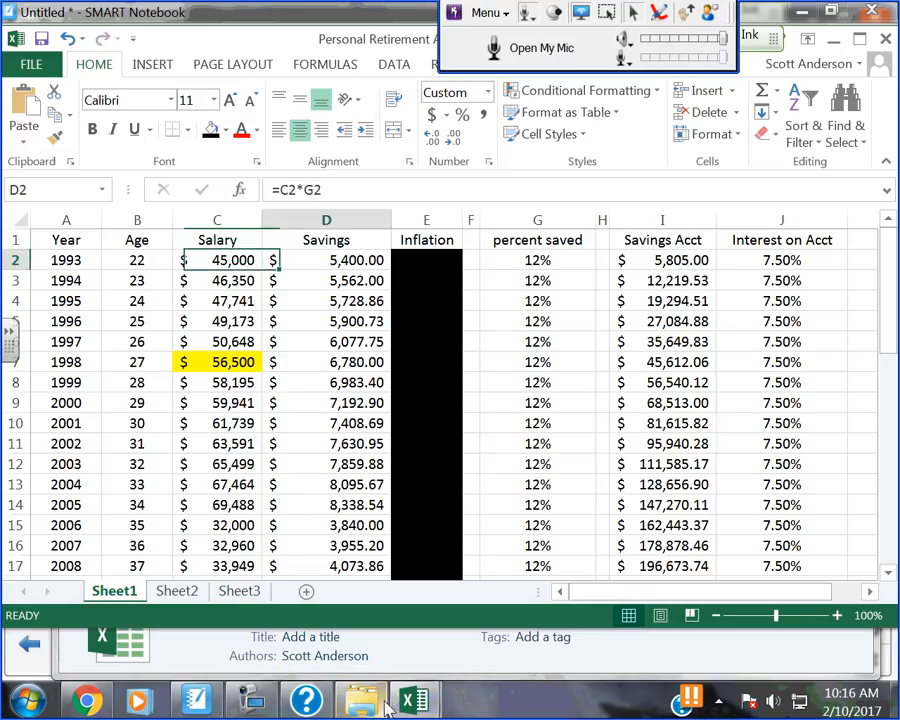
pyautogui.click(537, 260)
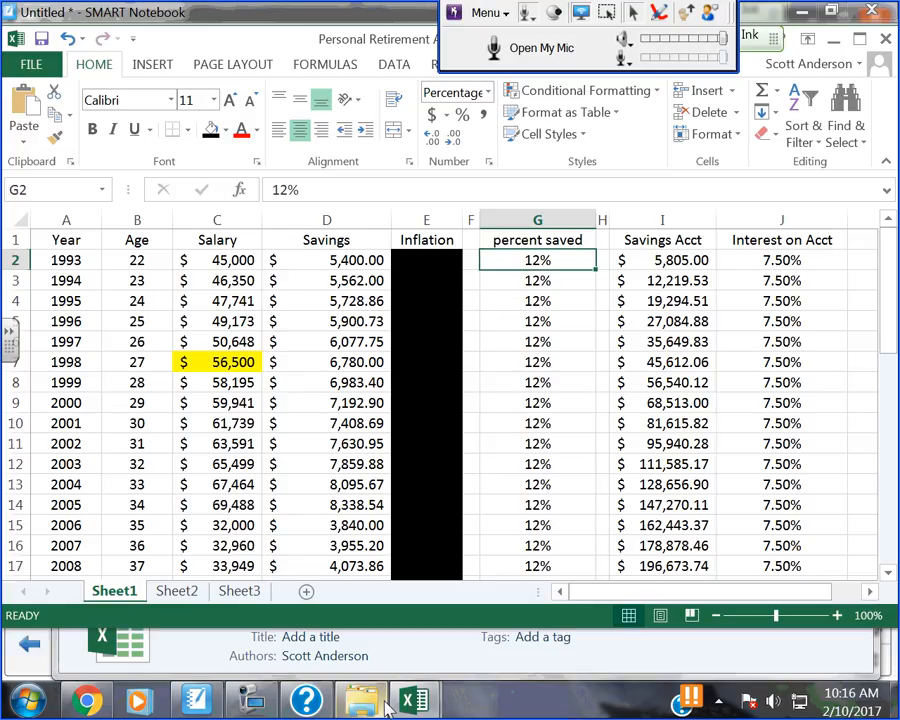
pyautogui.click(326, 260)
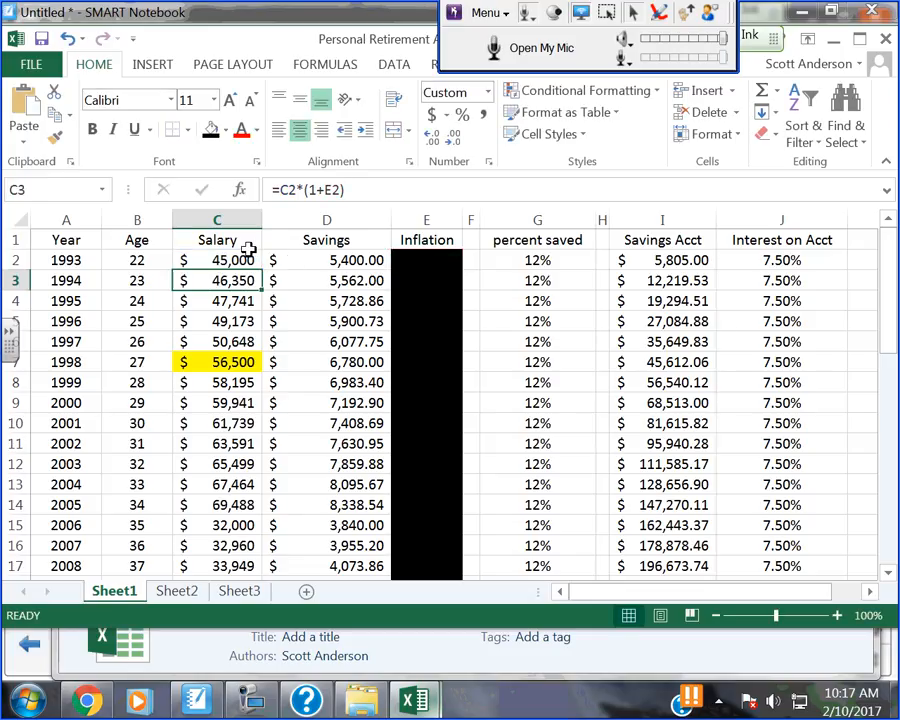
pyautogui.click(217, 260)
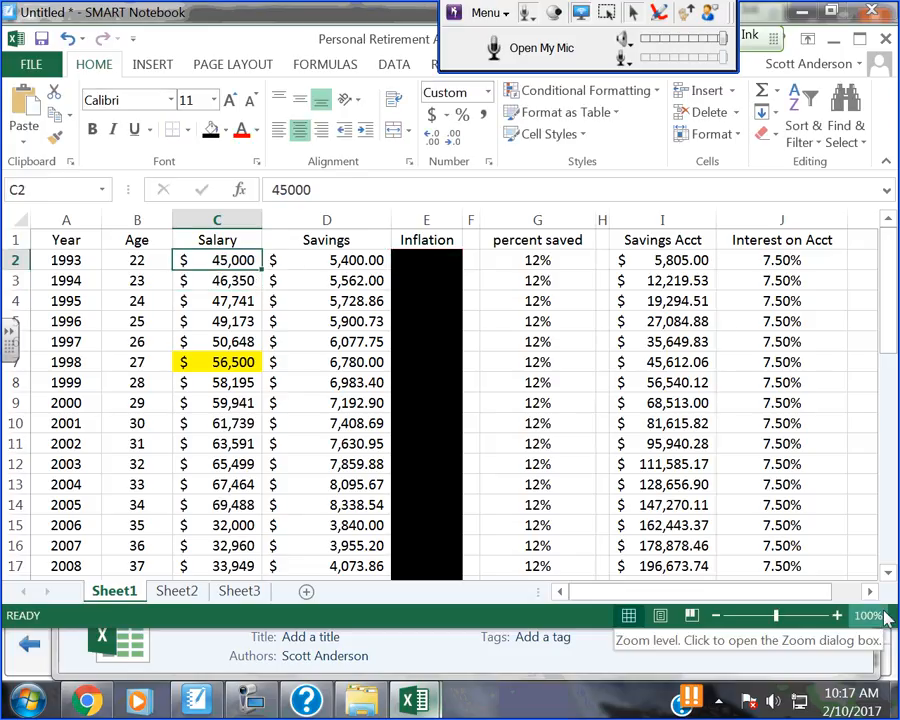
pyautogui.click(217, 280)
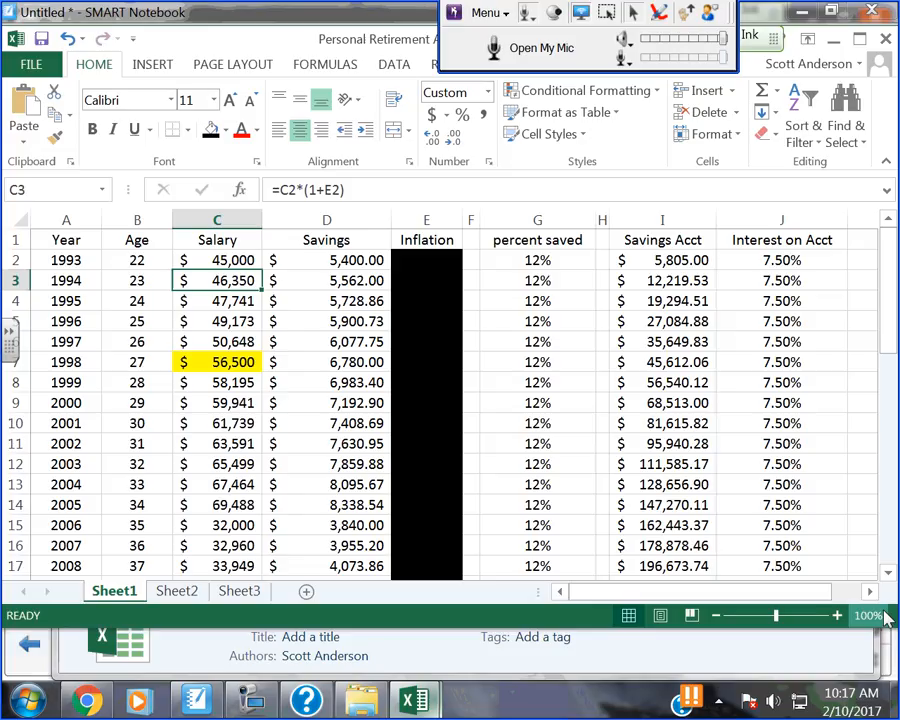
pyautogui.click(217, 341)
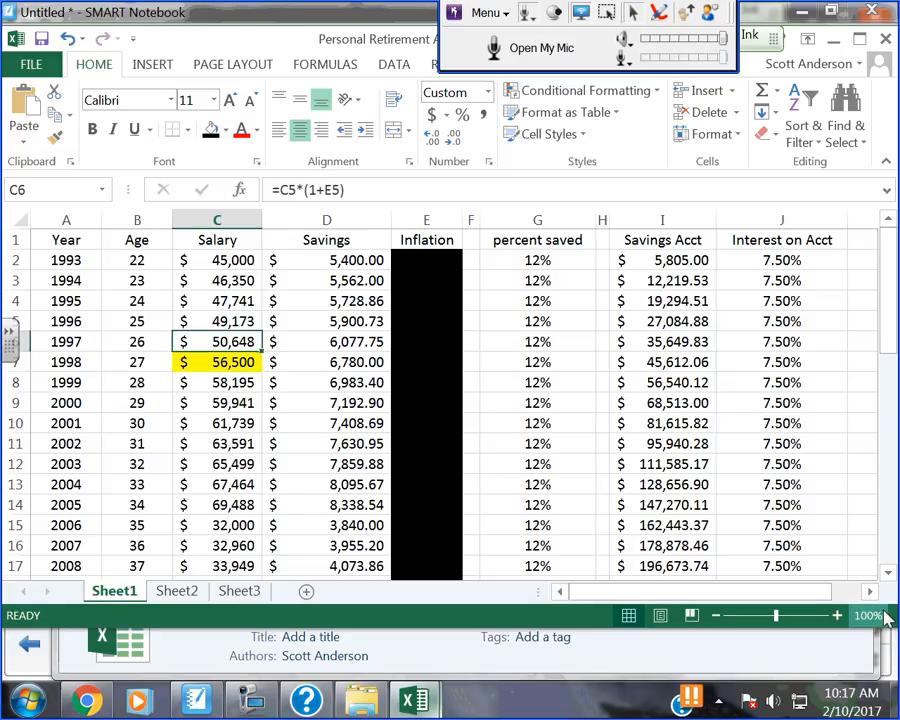
pyautogui.click(217, 362)
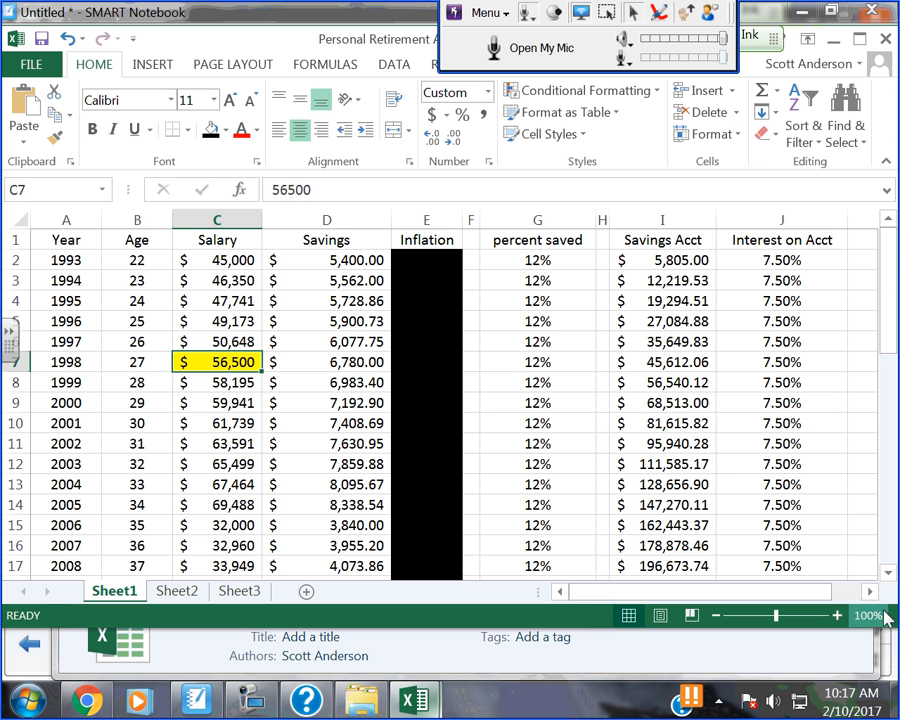
# - Inspect the savings account formula in I2 against D2 and enter 8
pyautogui.scroll(-3)
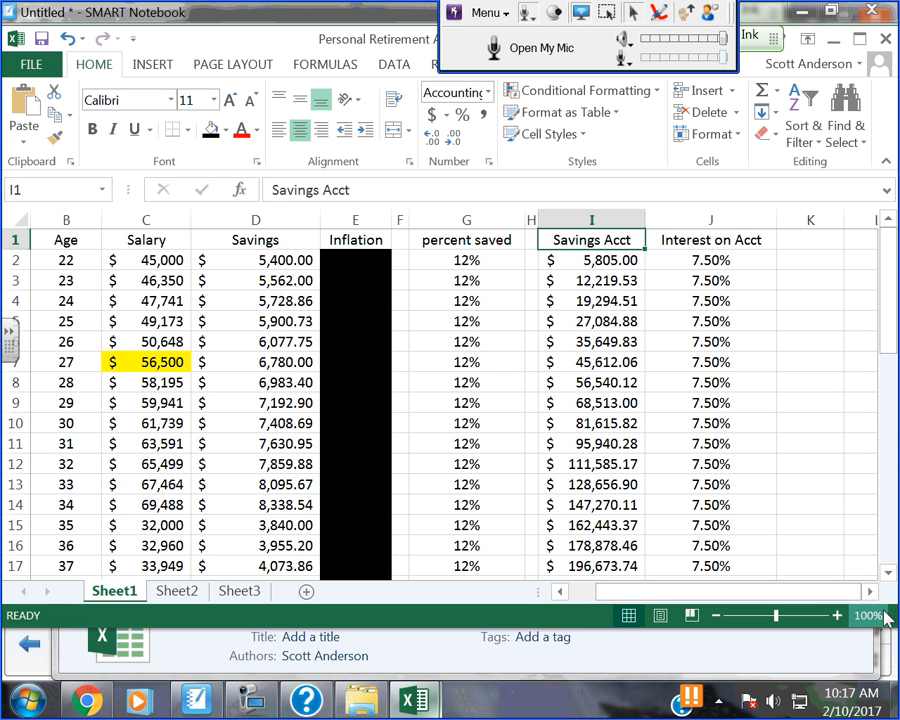
pyautogui.click(591, 260)
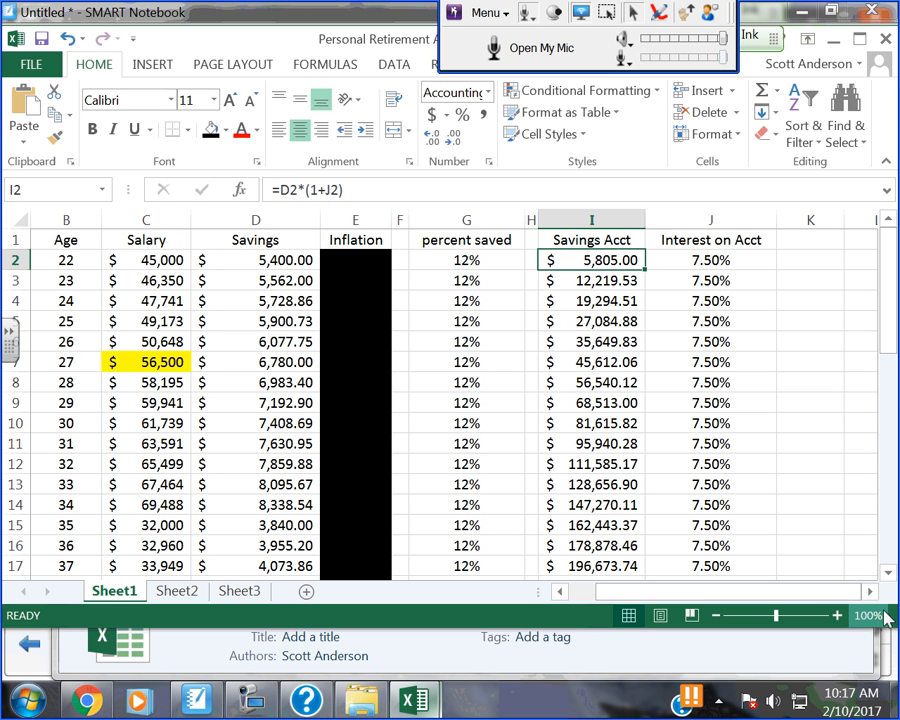
pyautogui.click(255, 260)
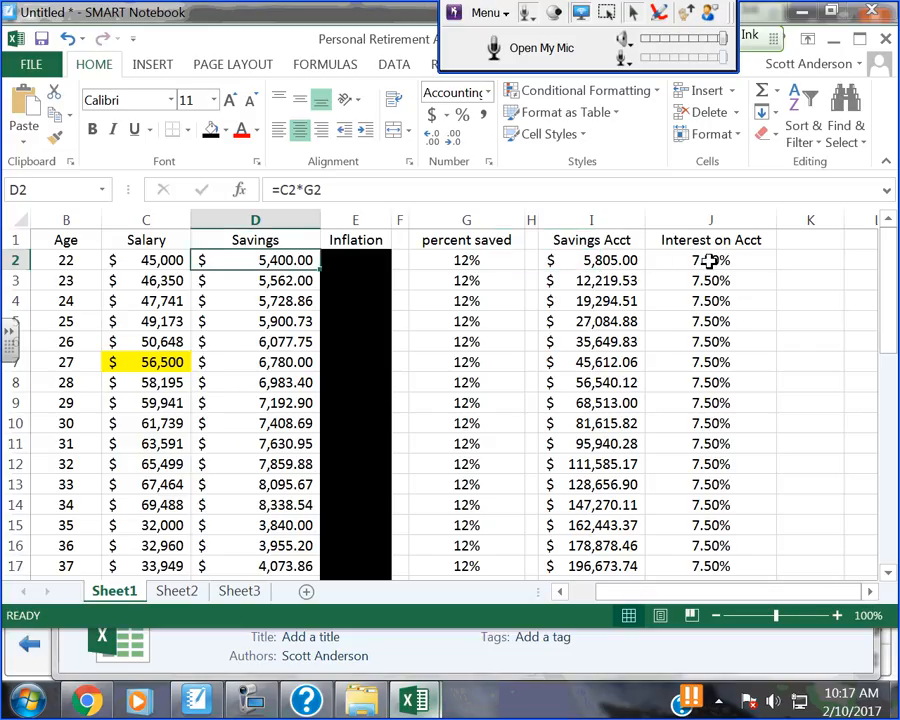
pyautogui.click(591, 260)
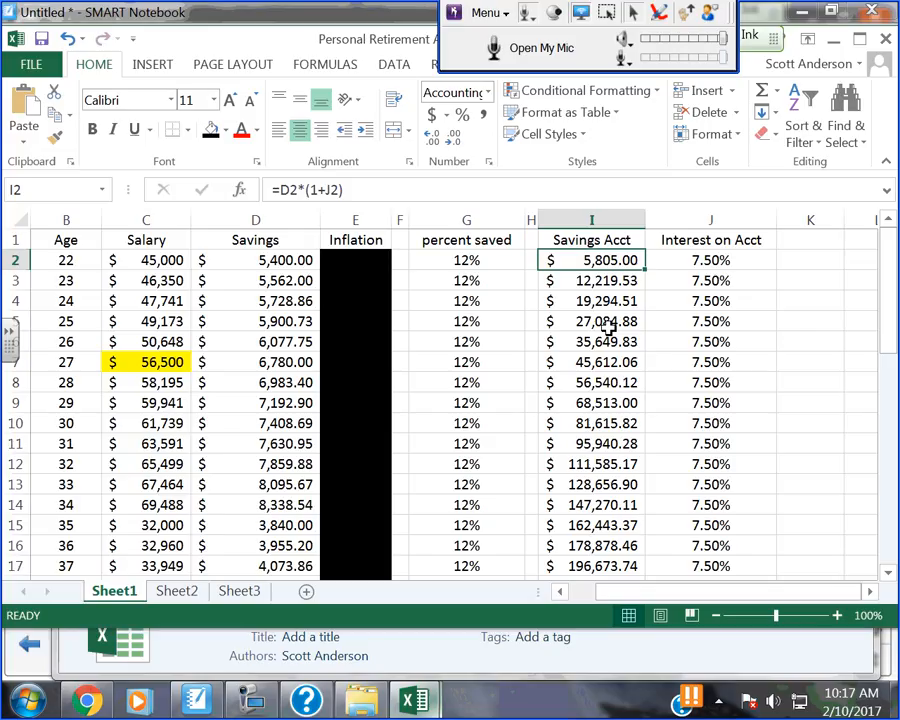
pyautogui.write('8')
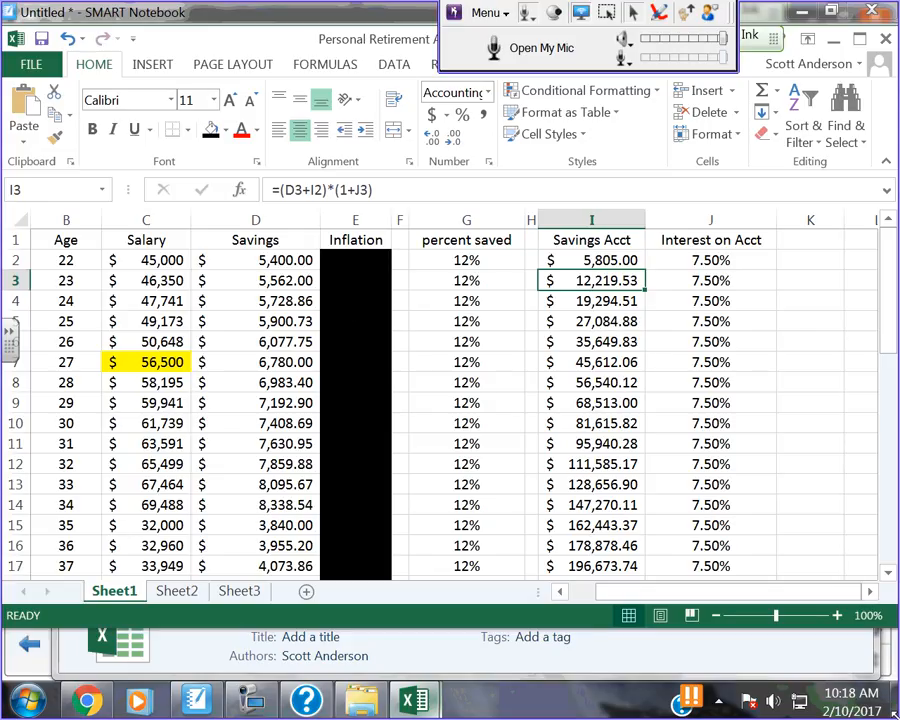
# - Scroll through the rows and recheck the year and savings formulas
pyautogui.click(591, 259)
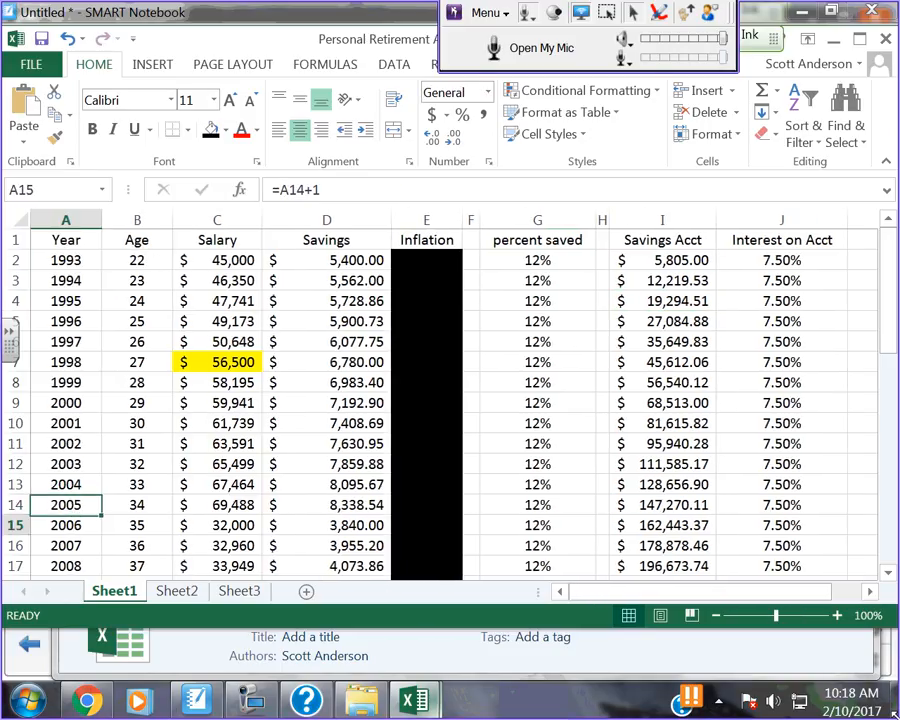
pyautogui.scroll(-3)
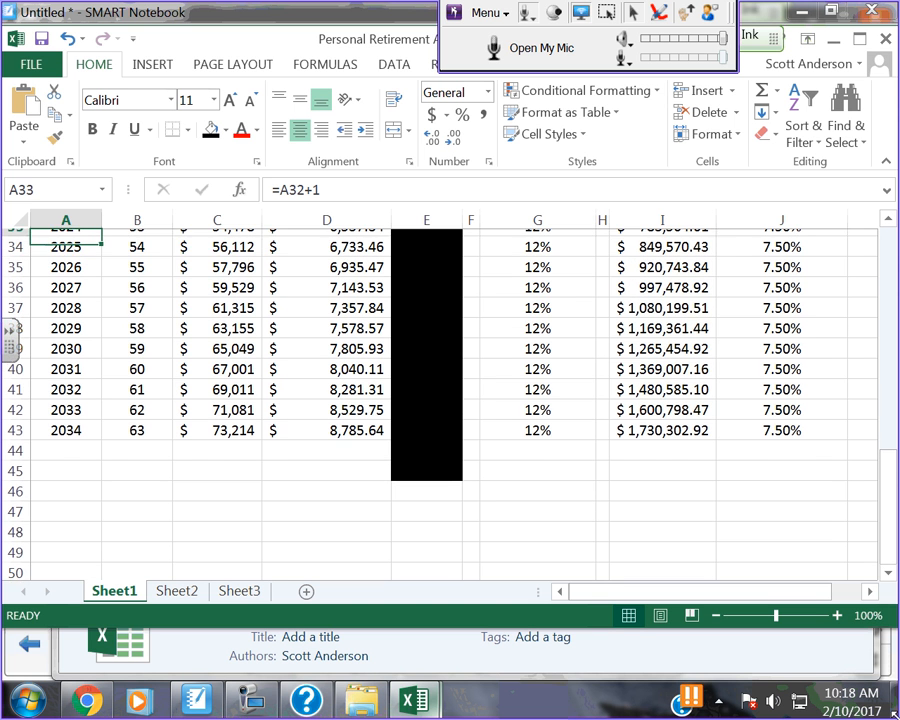
pyautogui.scroll(3)
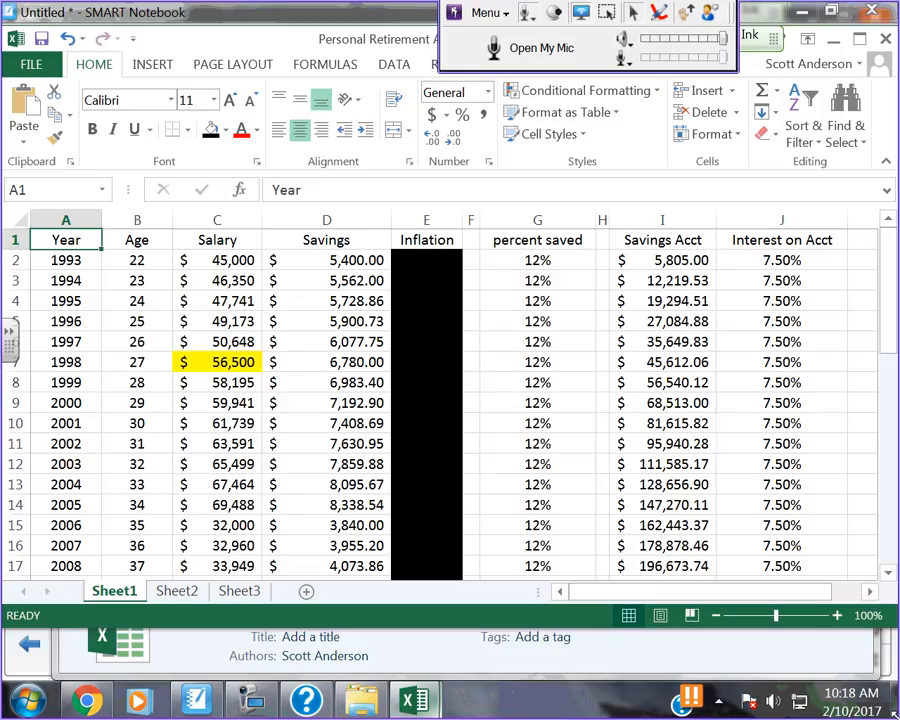
pyautogui.click(217, 280)
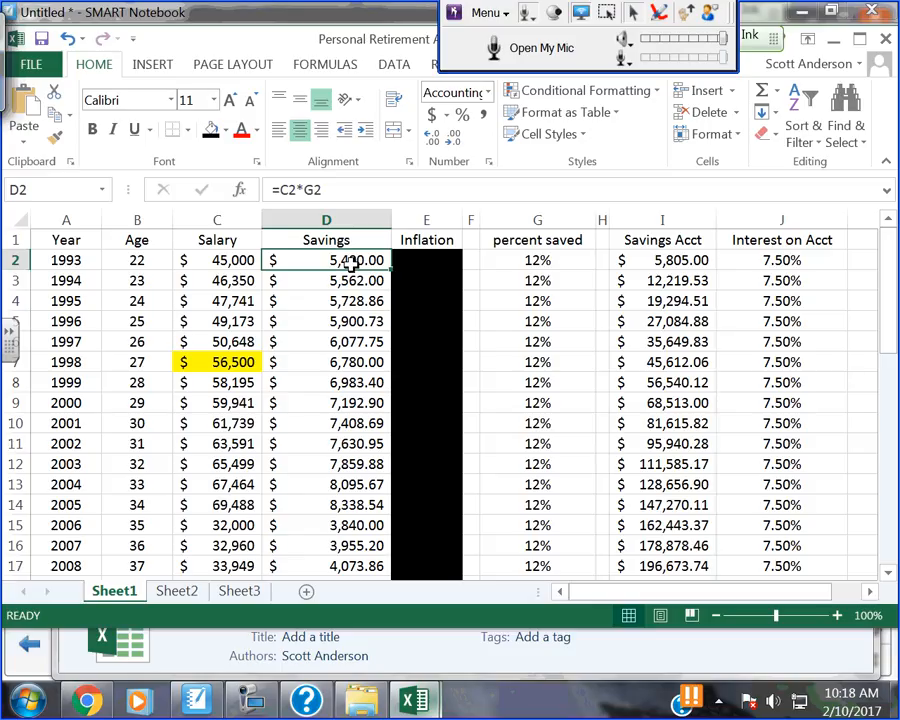
# - Verify the J2 interest rate repeats in J3 and feeds the savings account formulas
pyautogui.click(781, 260)
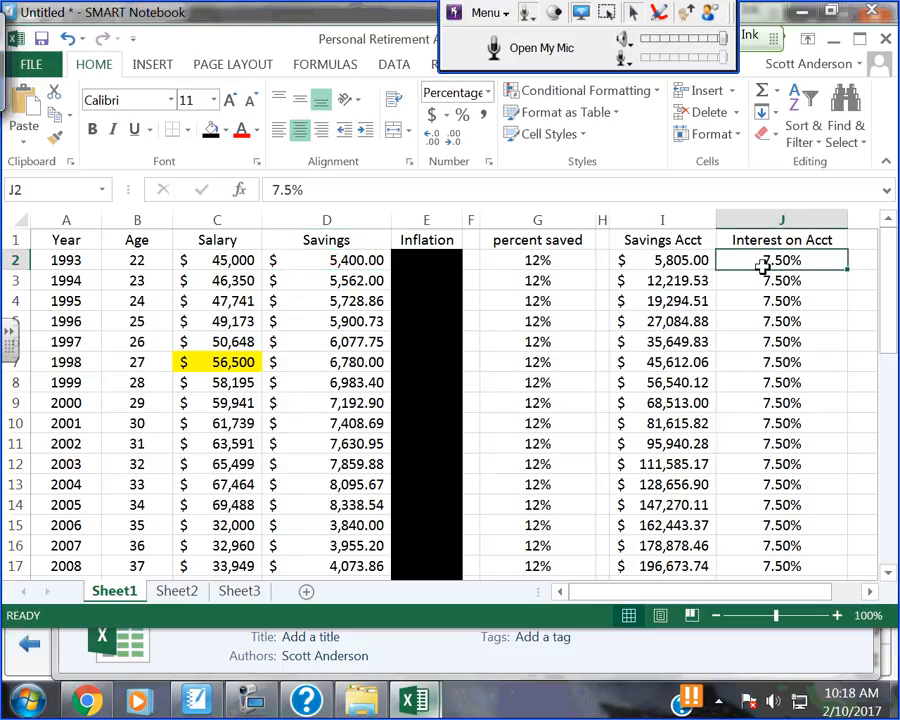
pyautogui.click(662, 280)
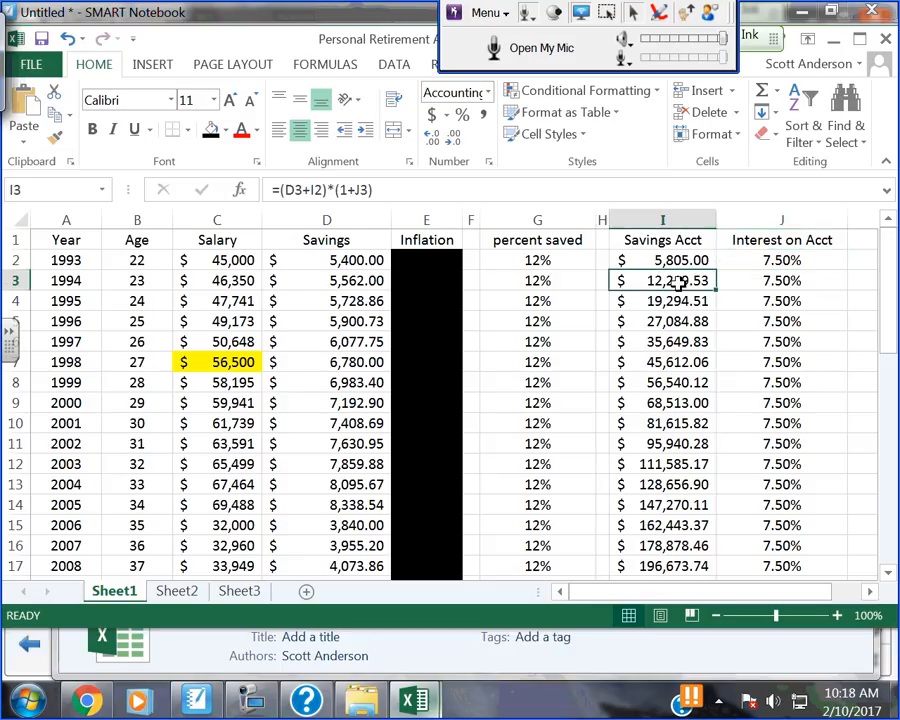
pyautogui.click(661, 260)
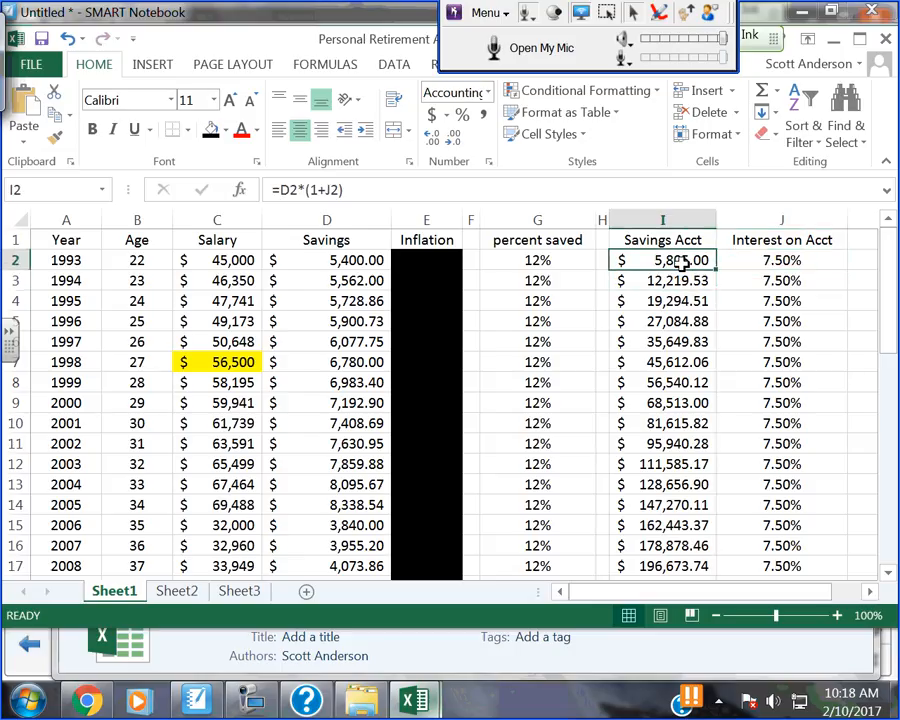
pyautogui.click(326, 280)
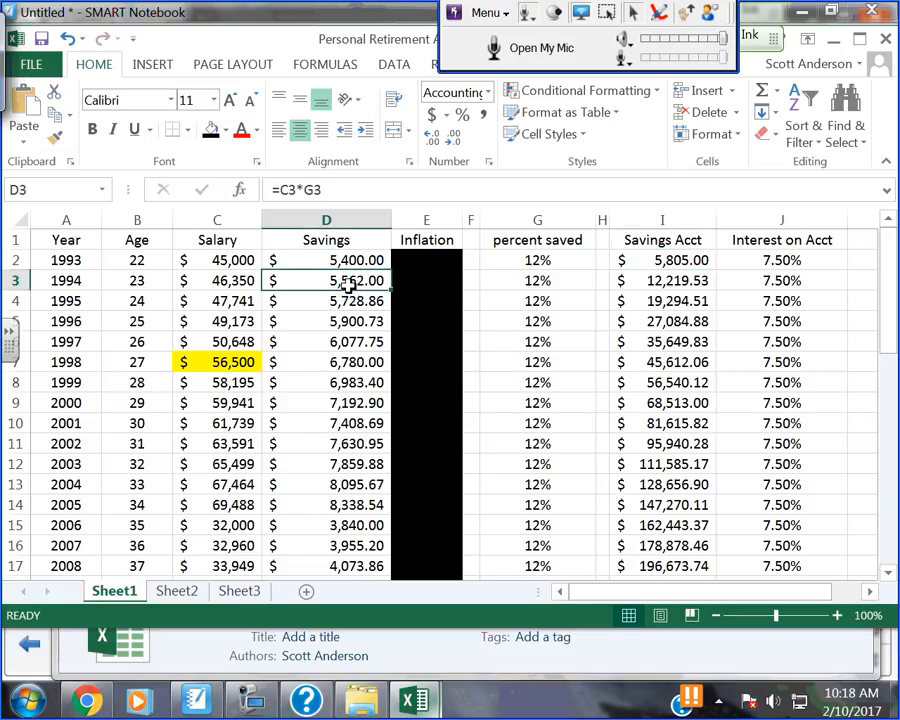
pyautogui.click(781, 280)
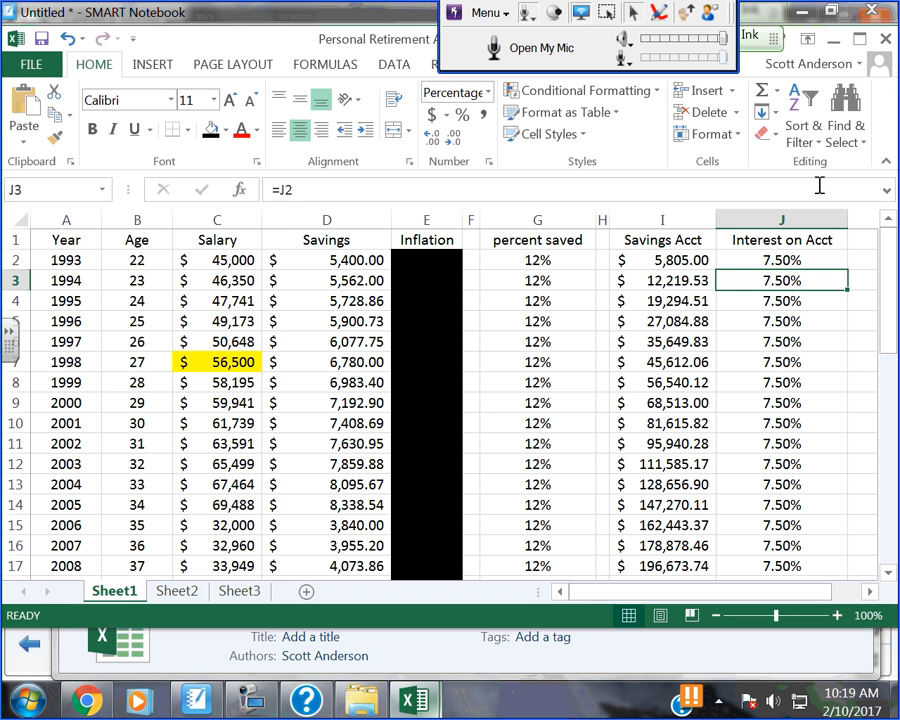
pyautogui.scroll(-3)
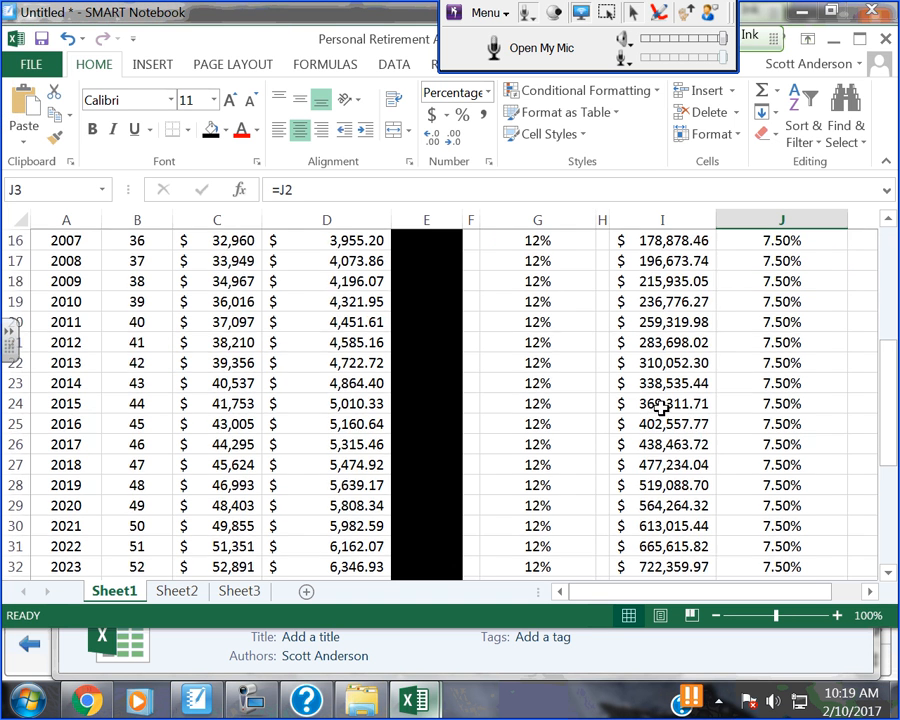
pyautogui.scroll(-3)
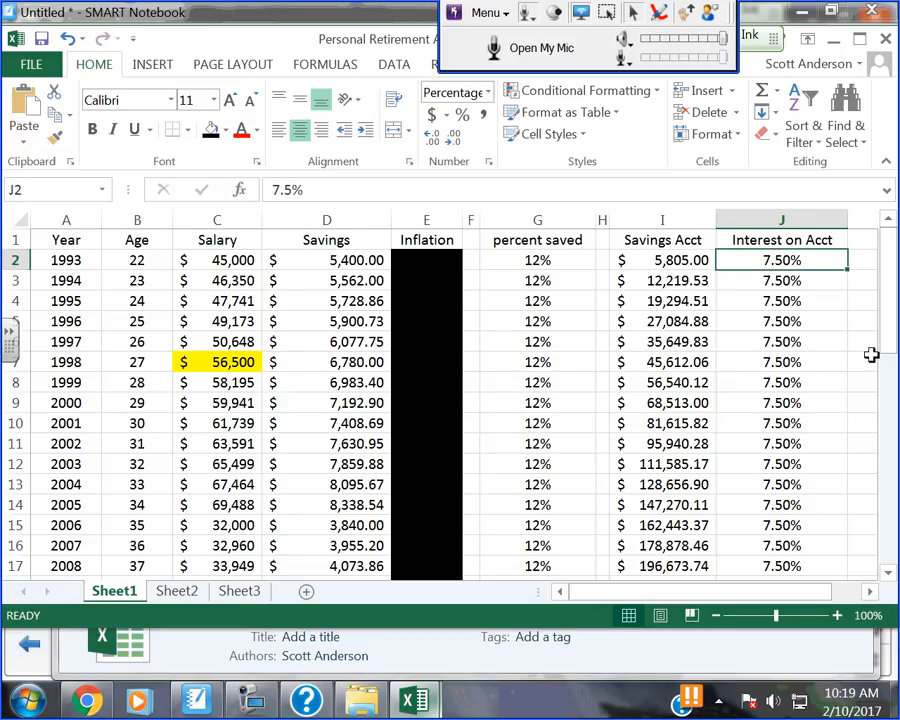
# - Enter a 7% interest rate and scroll down to compare the 2034 account total
pyautogui.write('7%')
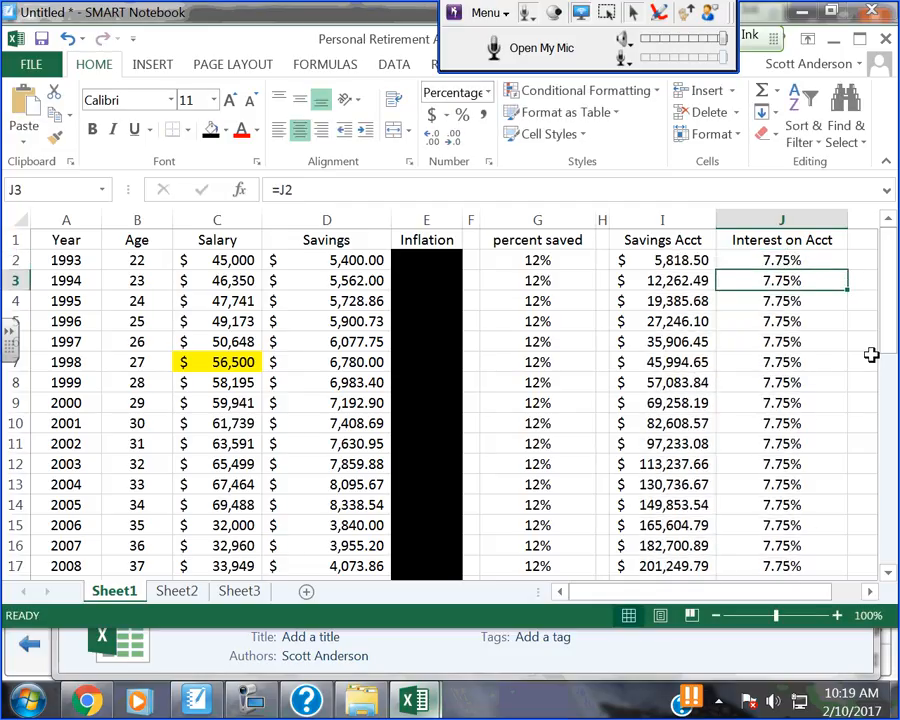
pyautogui.scroll(-3)
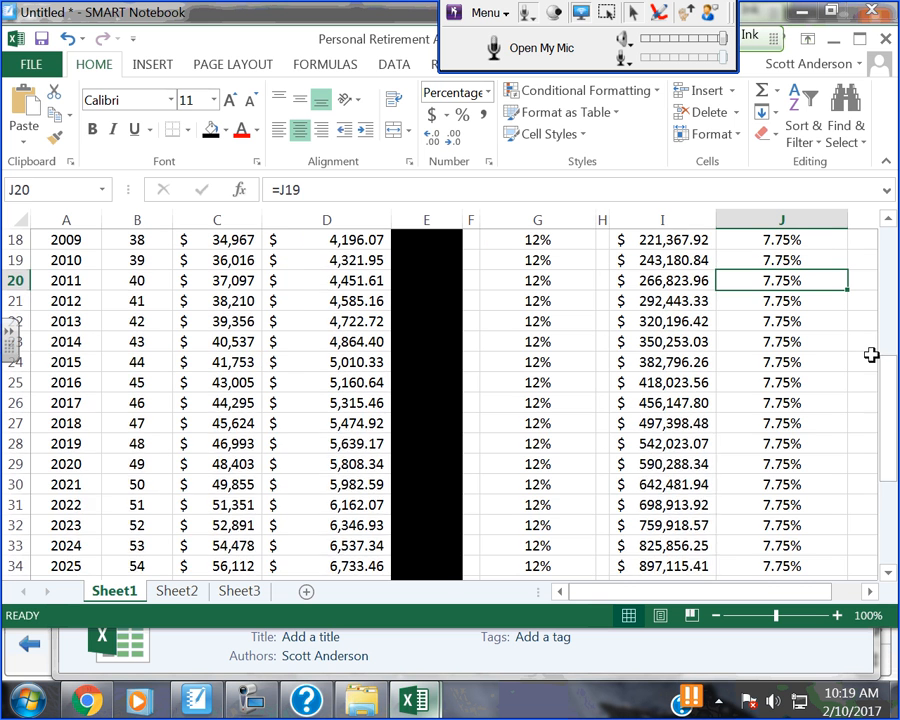
pyautogui.scroll(-3)
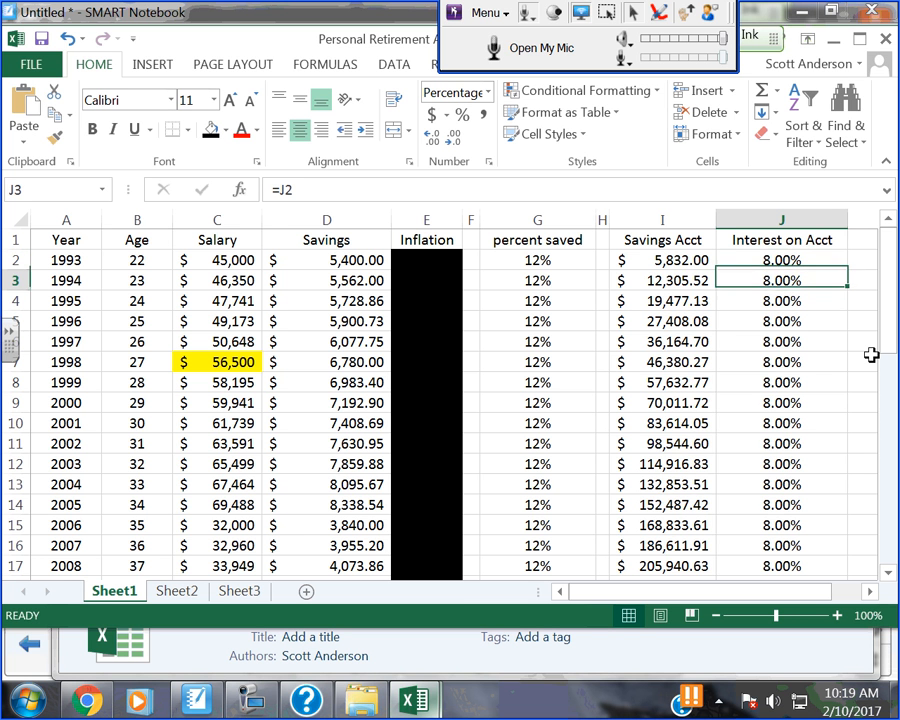
pyautogui.scroll(-3)
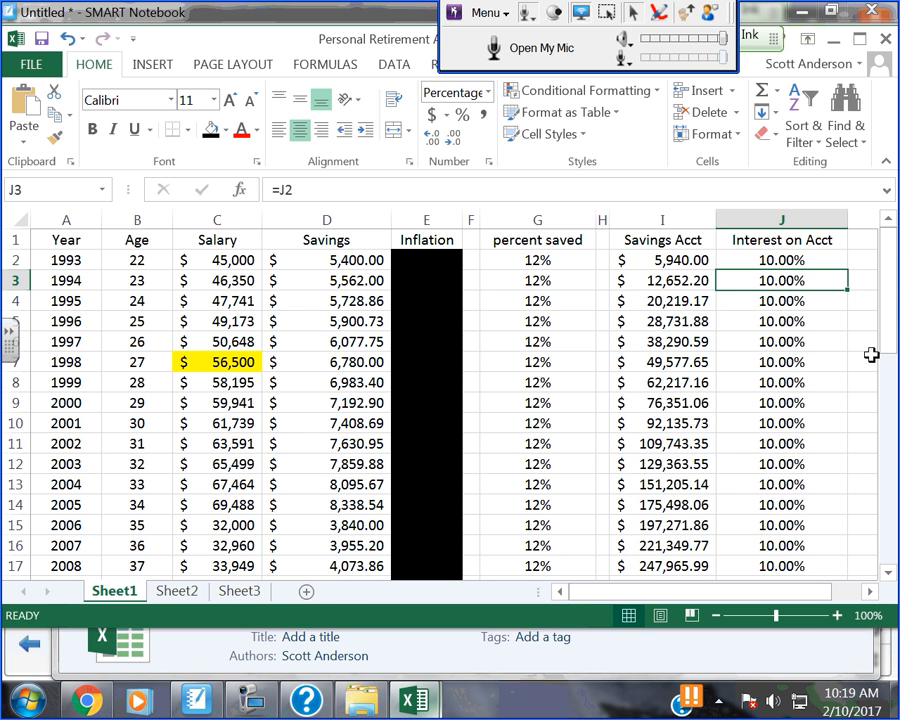
pyautogui.scroll(-3)
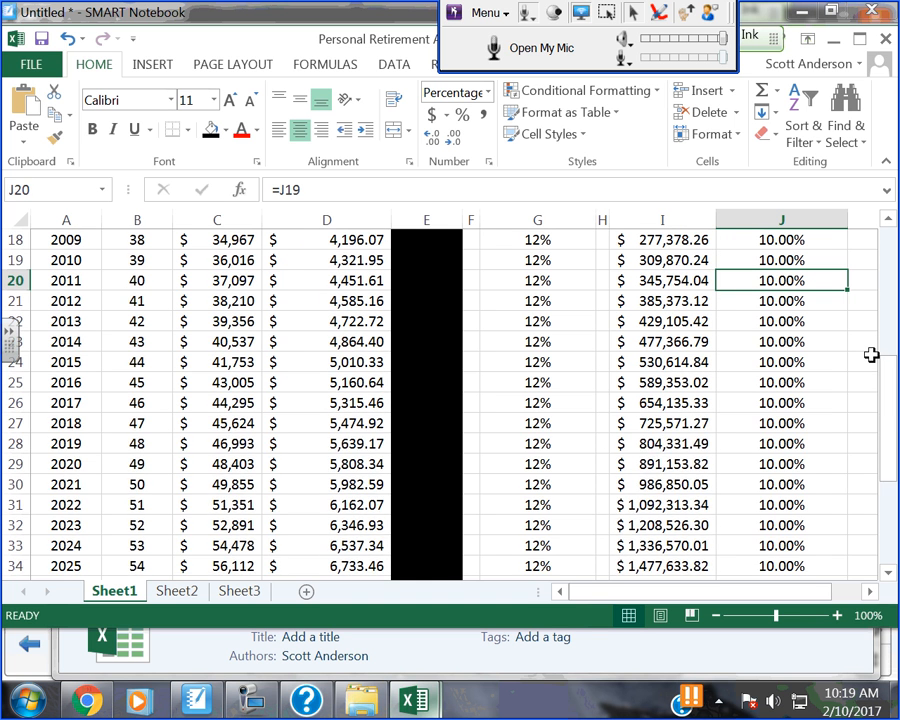
pyautogui.scroll(-3)
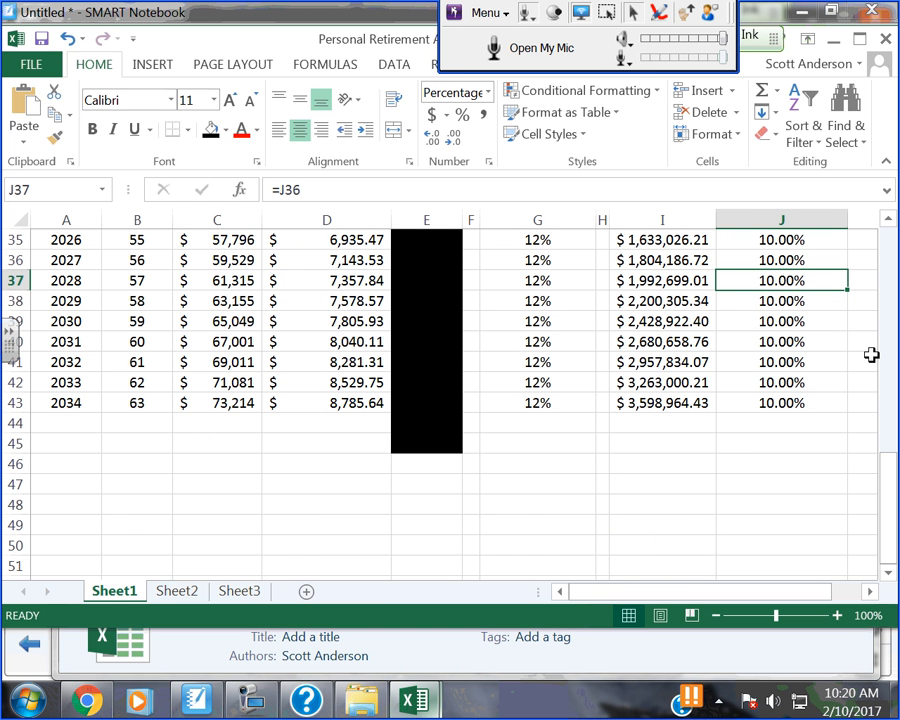